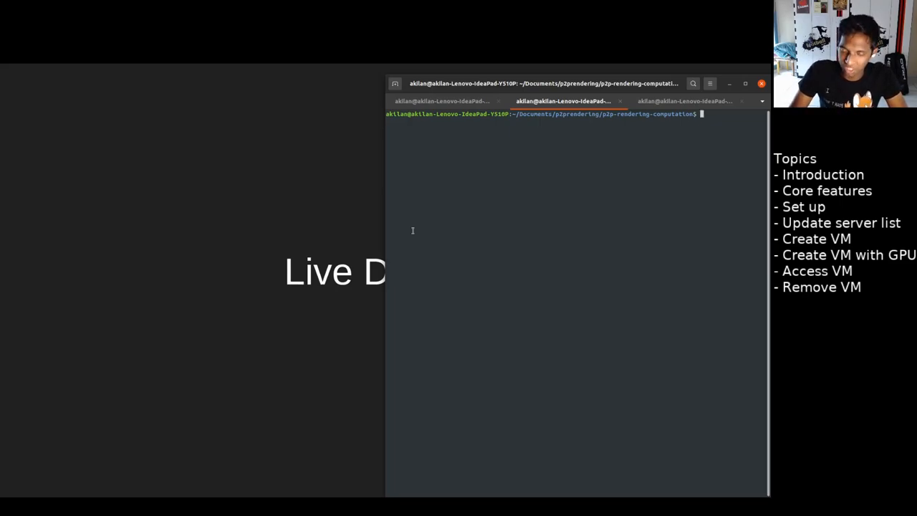
List the project folder, then compile the tool with make build.
{"action": "type", "text": "ls"}
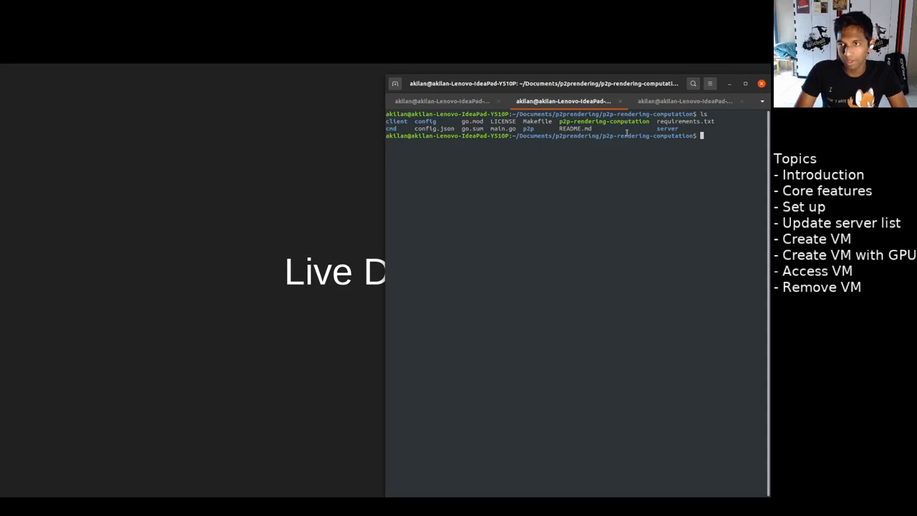
{"action": "type", "text": "make build"}
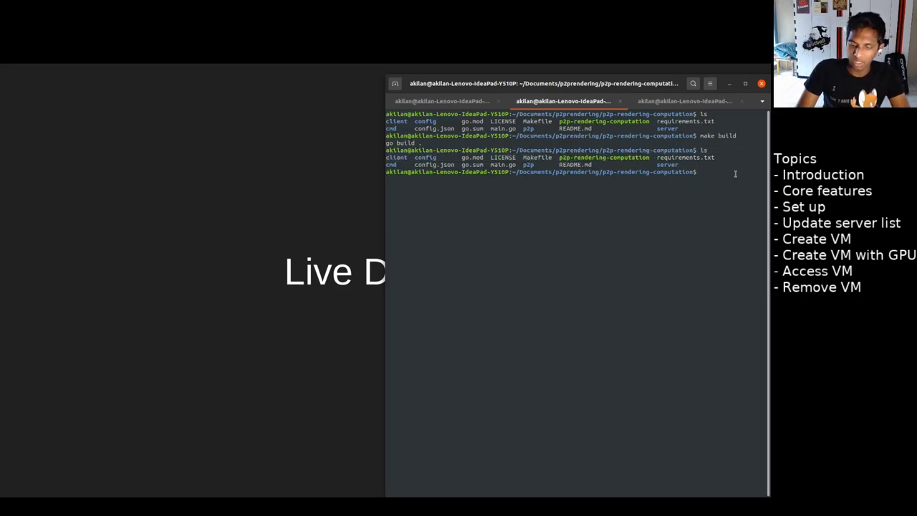
Show the ./p2p-rendering-computation -h help, then view config.json in nano.
{"action": "type", "text": "./p2p-rendering-computation -h"}
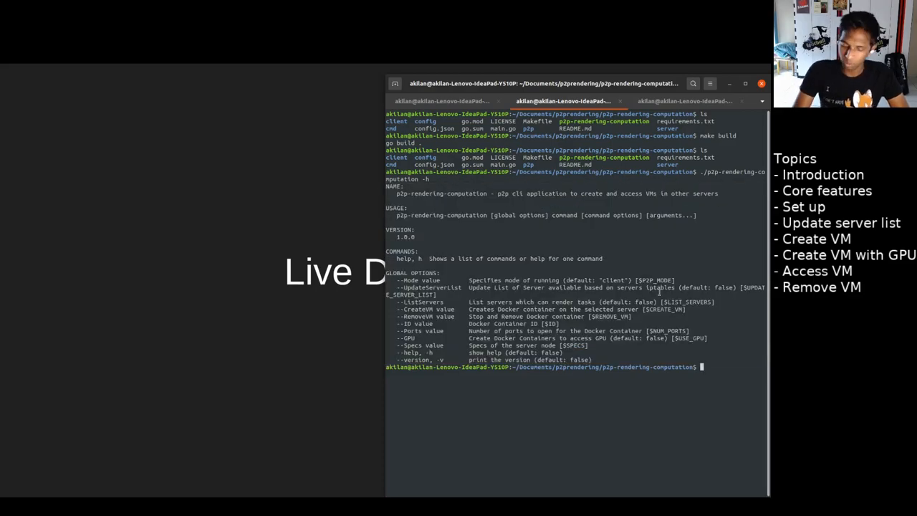
{"action": "type", "text": "nano config.json"}
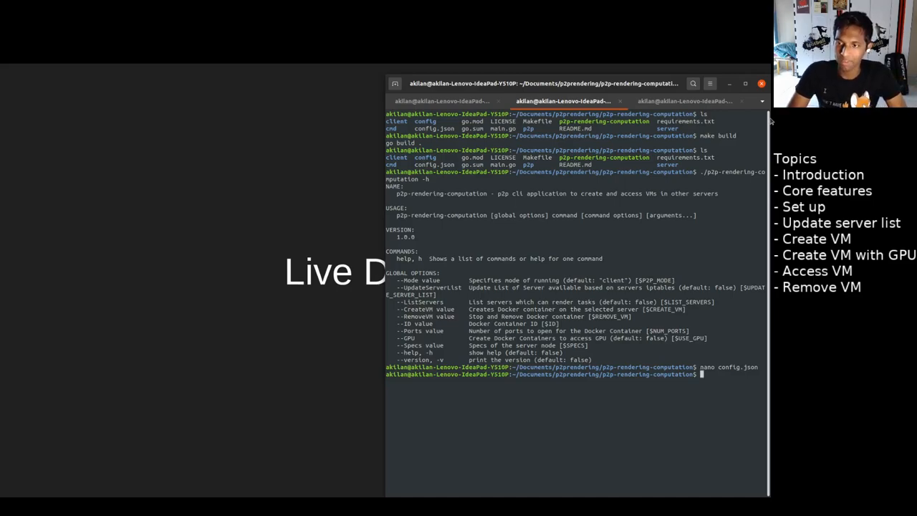
Run --ListServers to show server 147.75.100.233, then edit the recalled command.
{"action": "type", "text": "./p2p-rendering-computation --ListServers"}
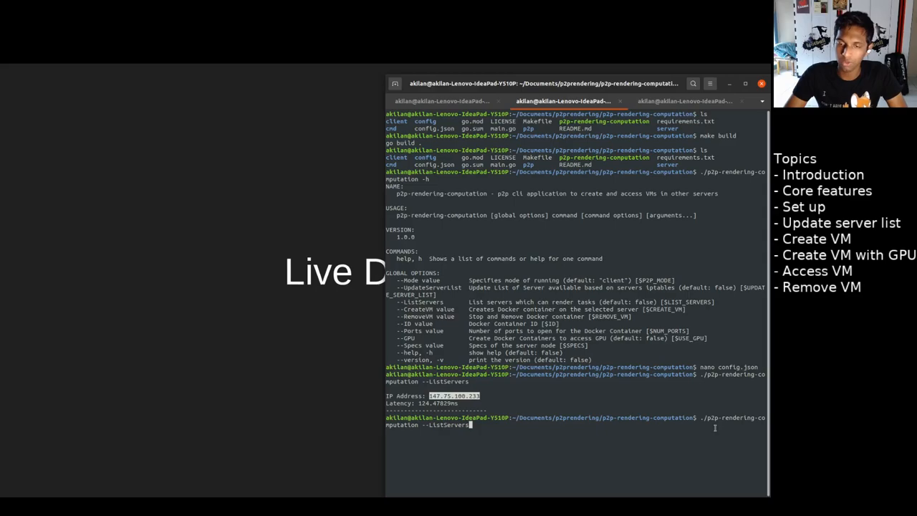
{"action": "key", "text": "BackSpace"}
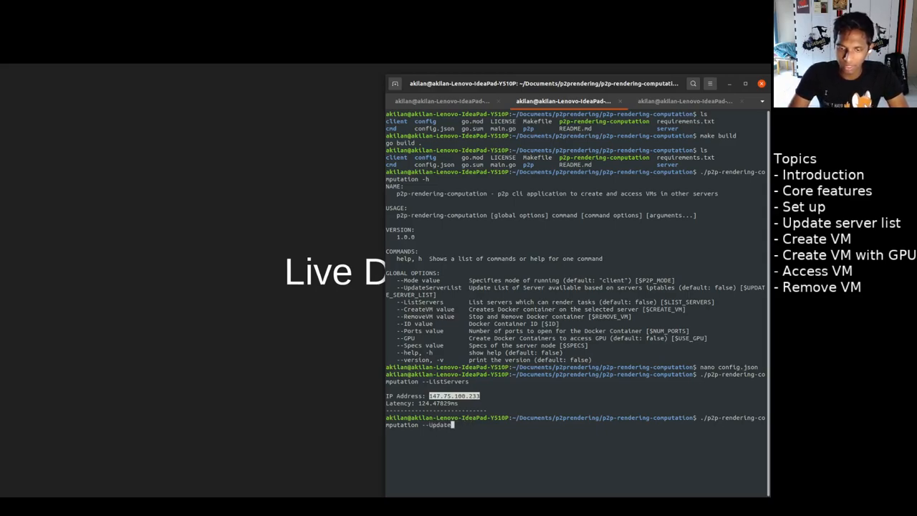
Run --UpdateServerList and review the three returned servers with their latencies.
{"action": "type", "text": "ServerList"}
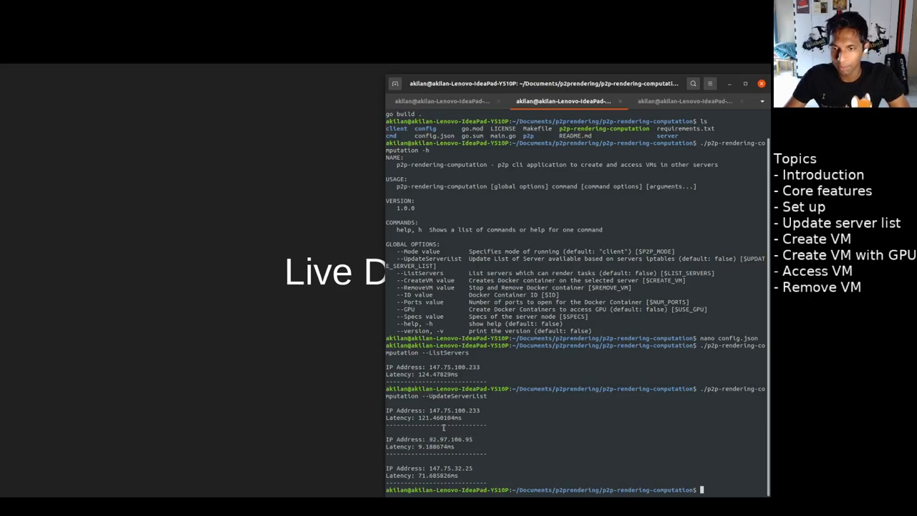
{"action": "left_click", "coordinate": [684, 101]}
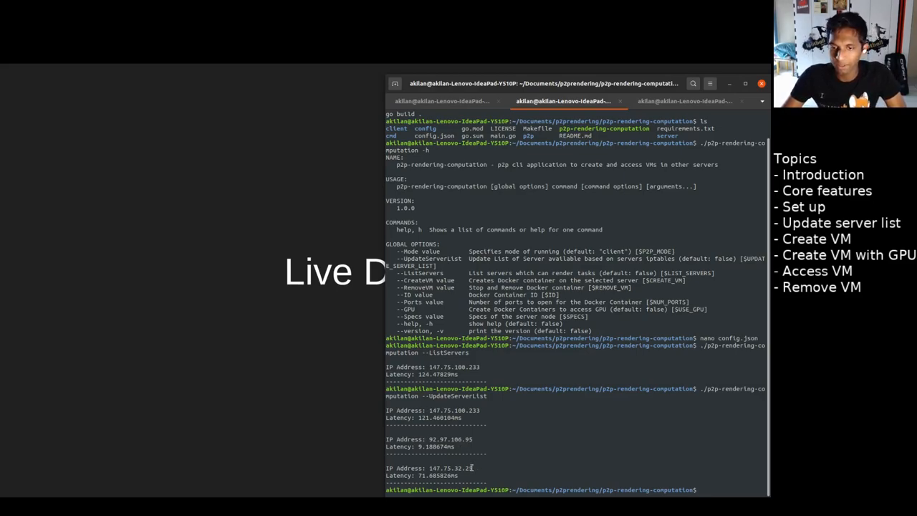
{"action": "double_click", "coordinate": [450, 468]}
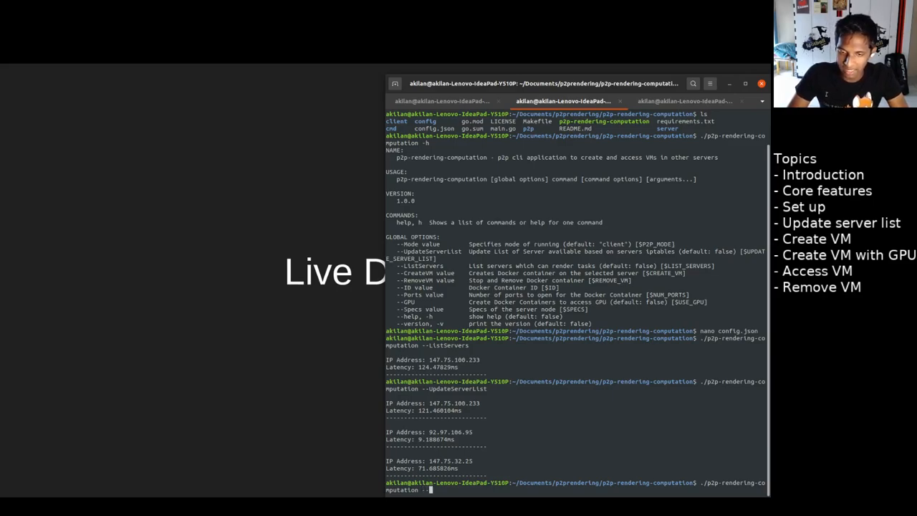
Query --Specs=147.75.32.25, showing hostname server2, an Intel Atom CPU and no GPU.
{"action": "type", "text": "S"}
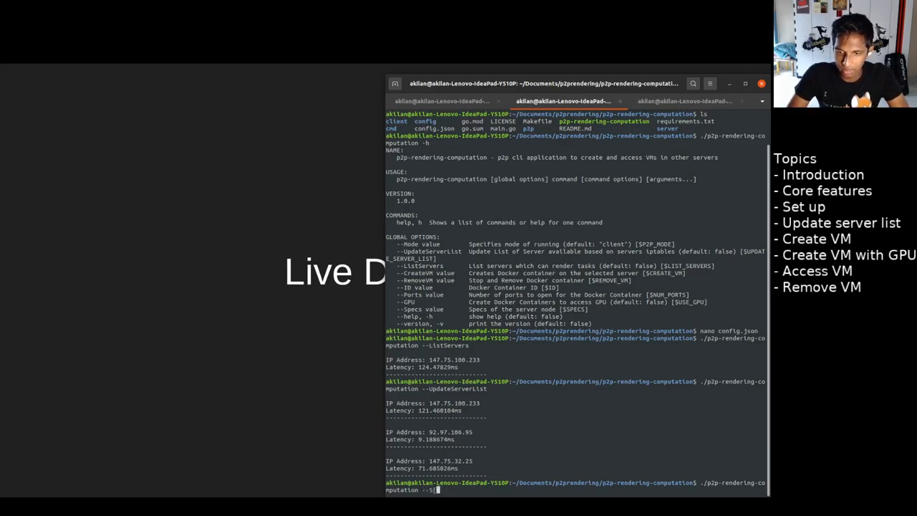
{"action": "type", "text": "Spec"}
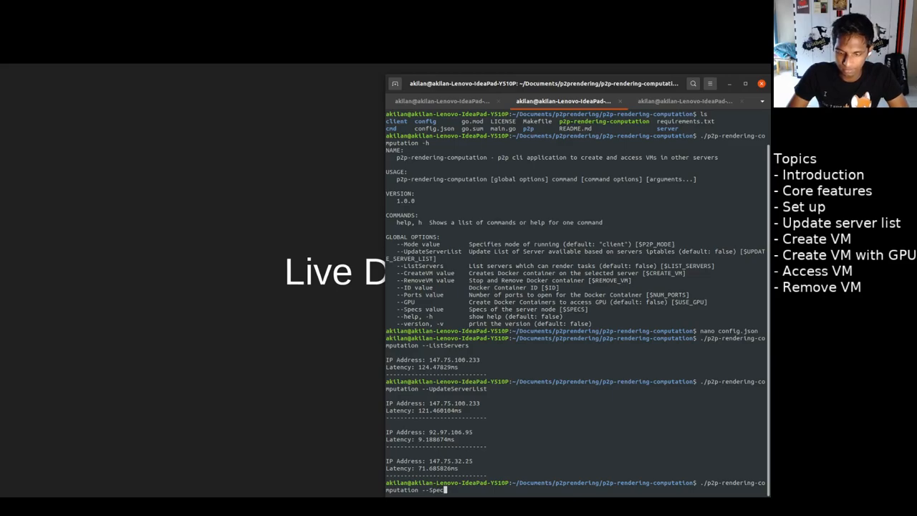
{"action": "type", "text": "s="}
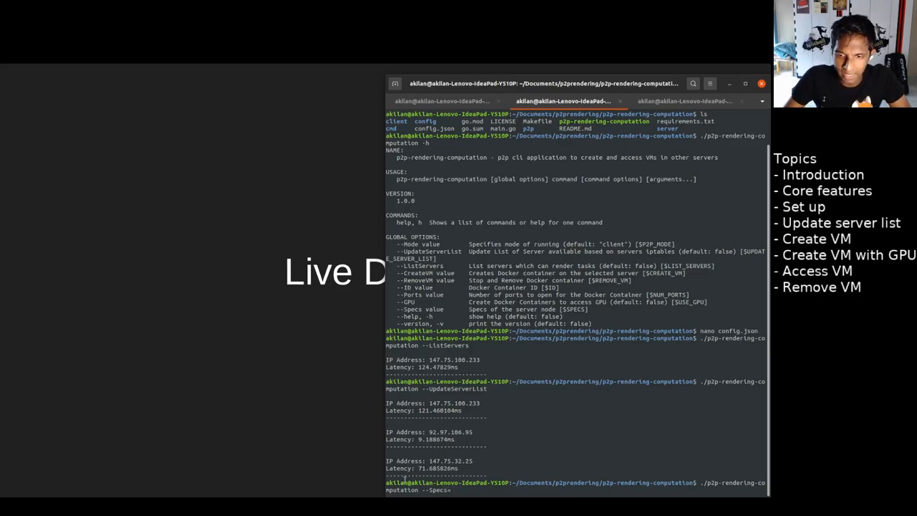
{"action": "double_click", "coordinate": [450, 461]}
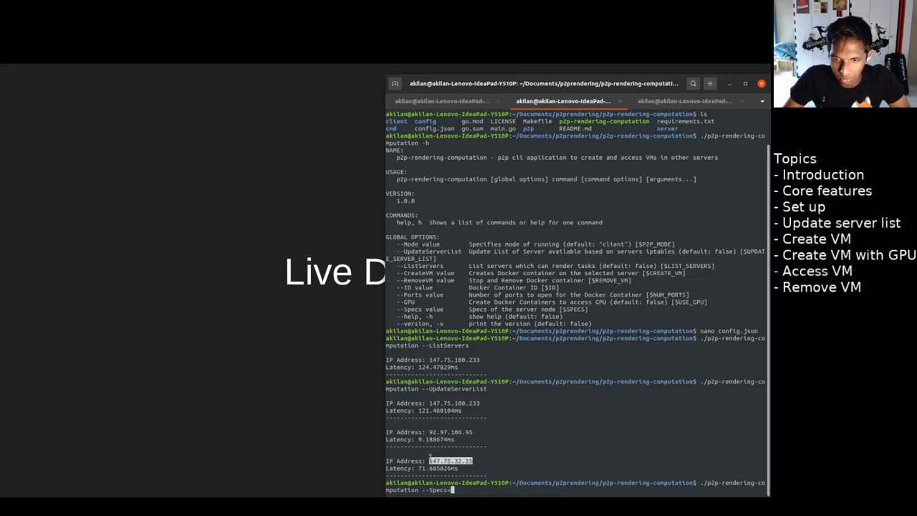
{"action": "type", "text": "147.75.32.25"}
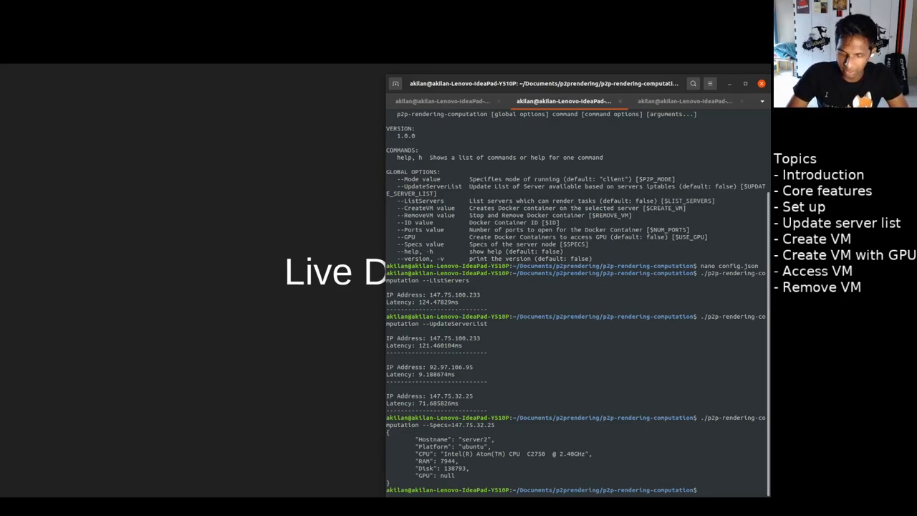
{"action": "type", "text": "./"}
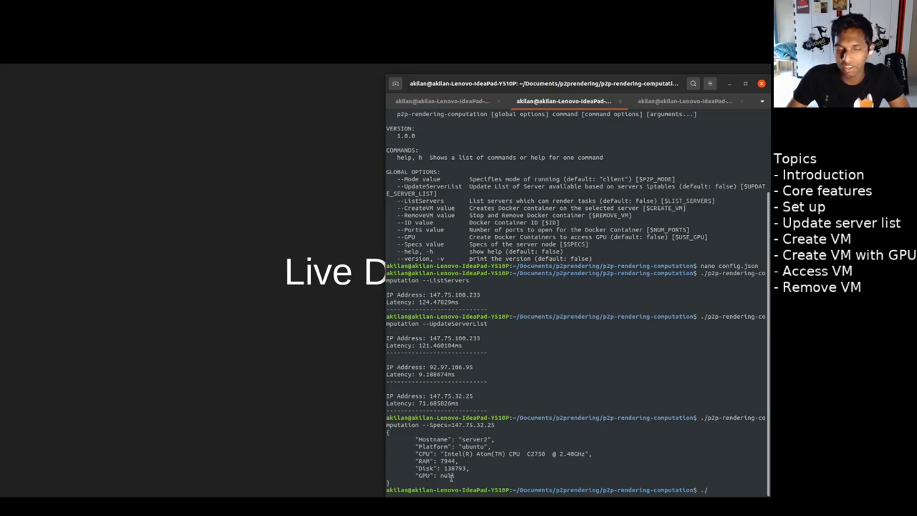
{"action": "type", "text": "p2p-rendering-computation"}
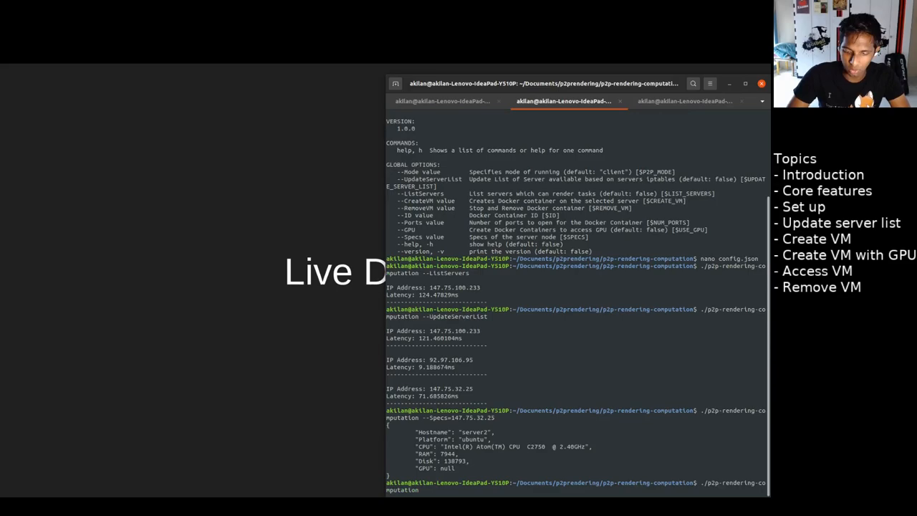
Query --Specs=92.97.106.95 and read its JSON showing a GeForce GT 755M GPU.
{"action": "type", "text": "--Se"}
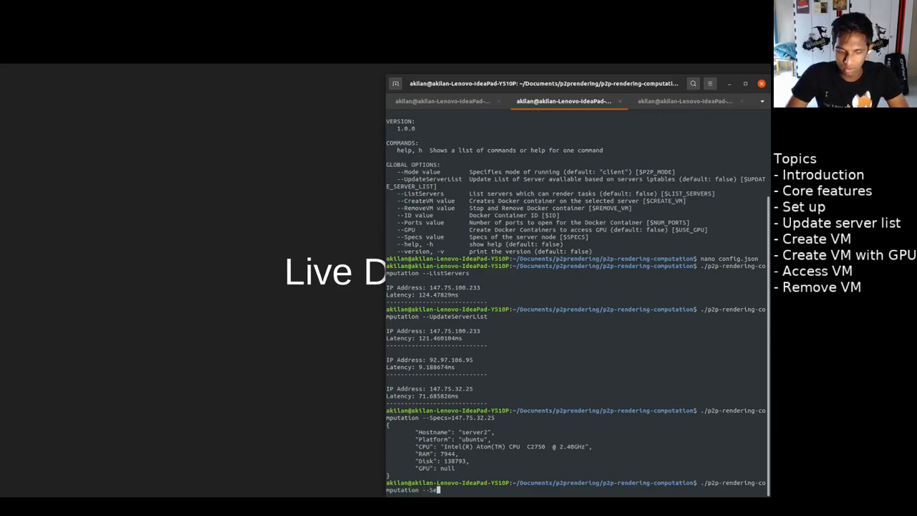
{"action": "type", "text": "pecs=92.97.106.95"}
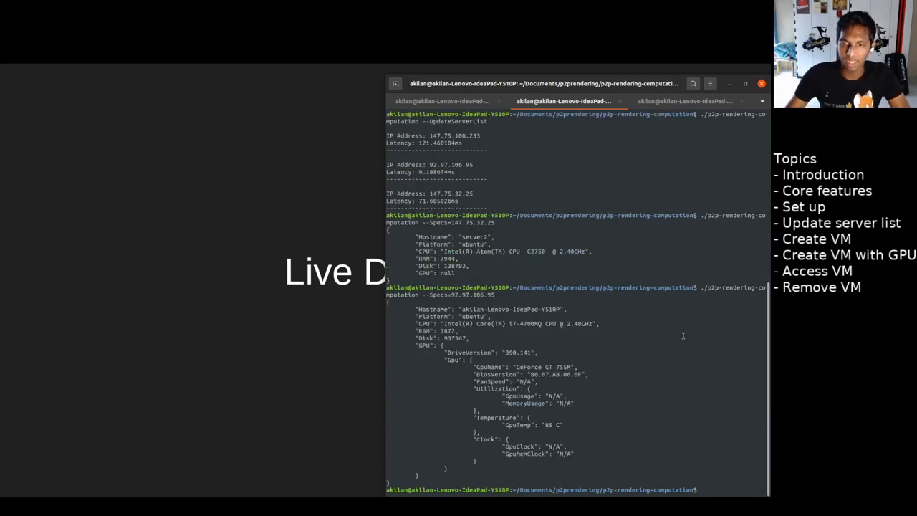
{"action": "left_click_drag", "start_coordinate": [448, 351], "coordinate": [566, 454]}
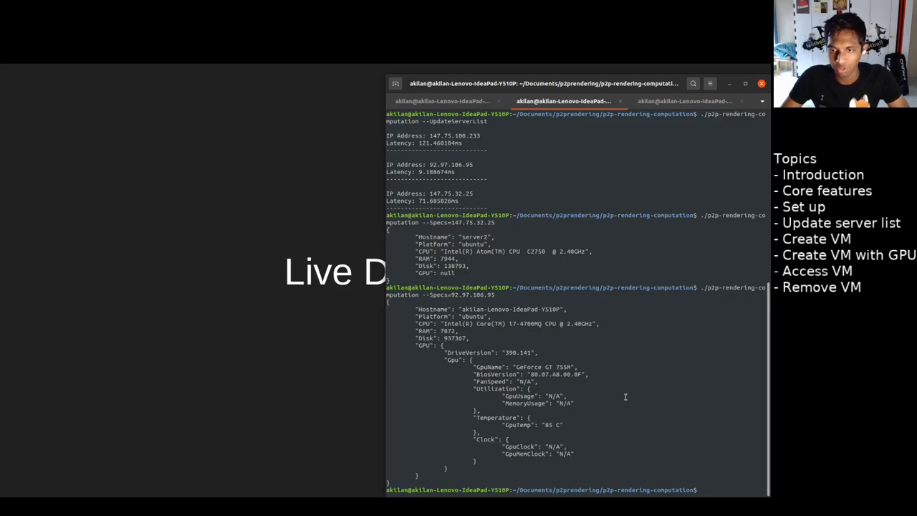
{"action": "mouse_move", "coordinate": [771, 410]}
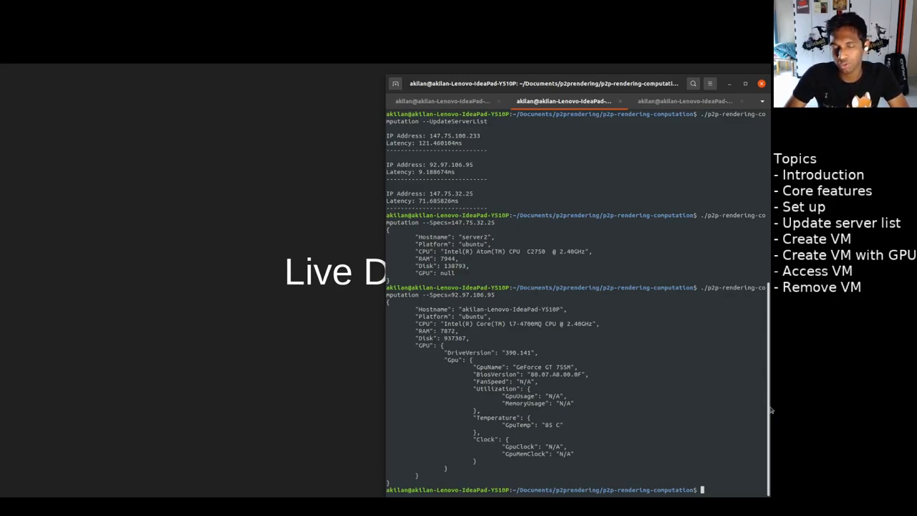
{"action": "type", "text": "./p2p-rendering-computation"}
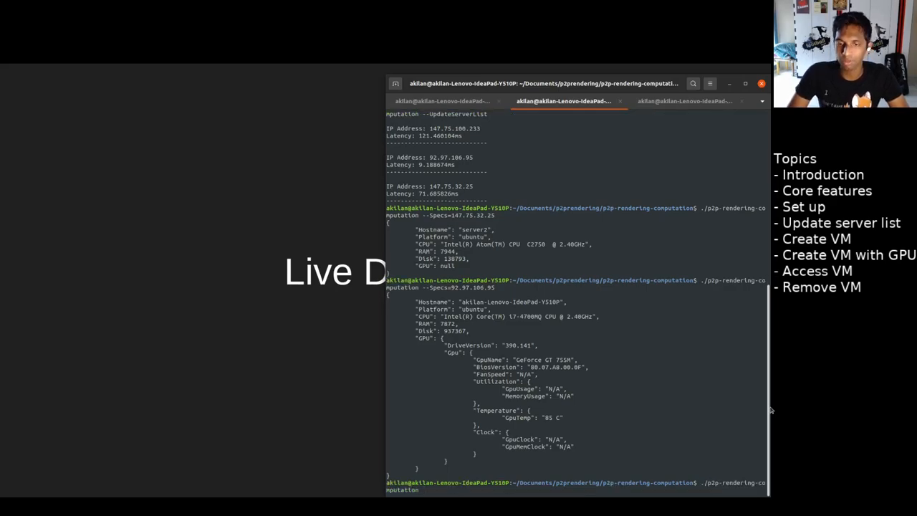
Run --CreateVM=147.75.32.25 with --Ports=4 and select the returned VNC port 35617.
{"action": "type", "text": "--CreateVM=147.75.32.25"}
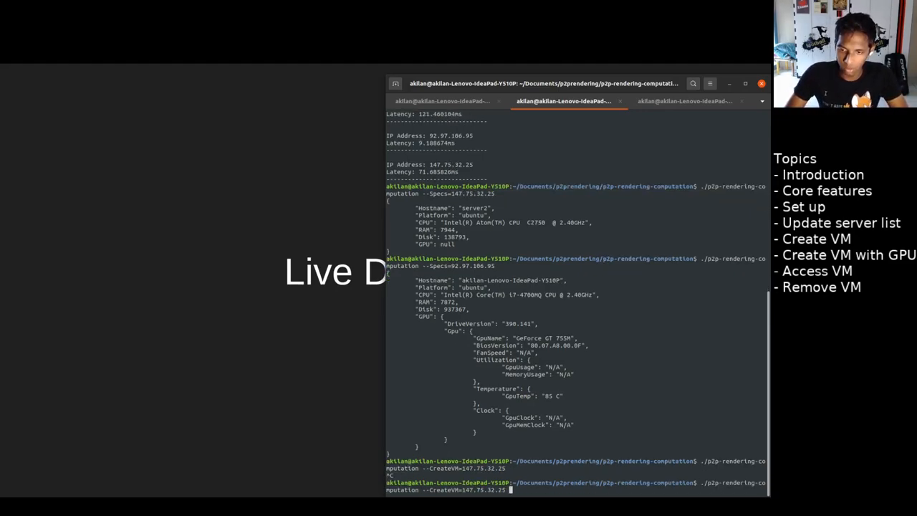
{"action": "type", "text": "--P"}
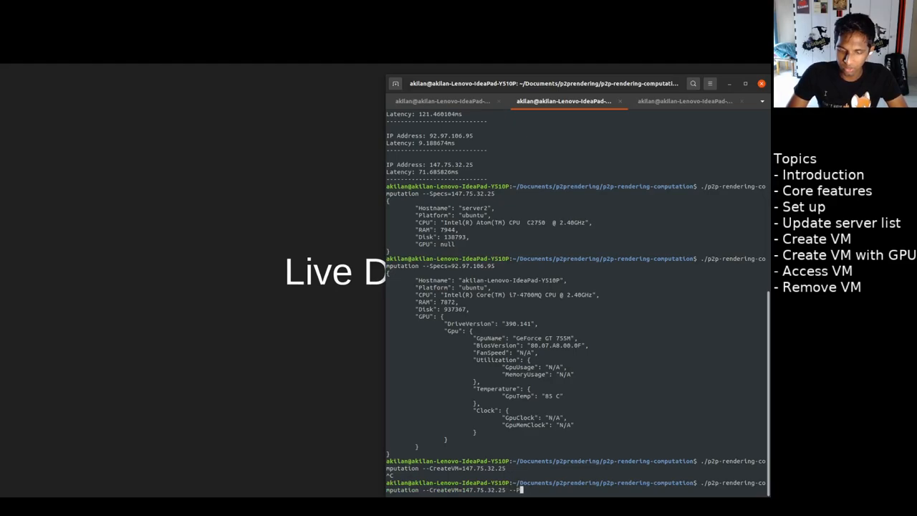
{"action": "type", "text": "orts"}
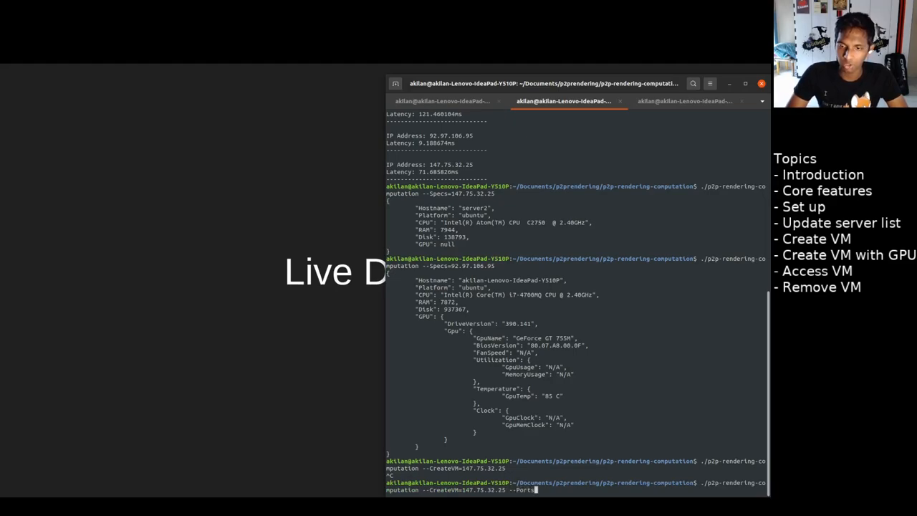
{"action": "type", "text": "="}
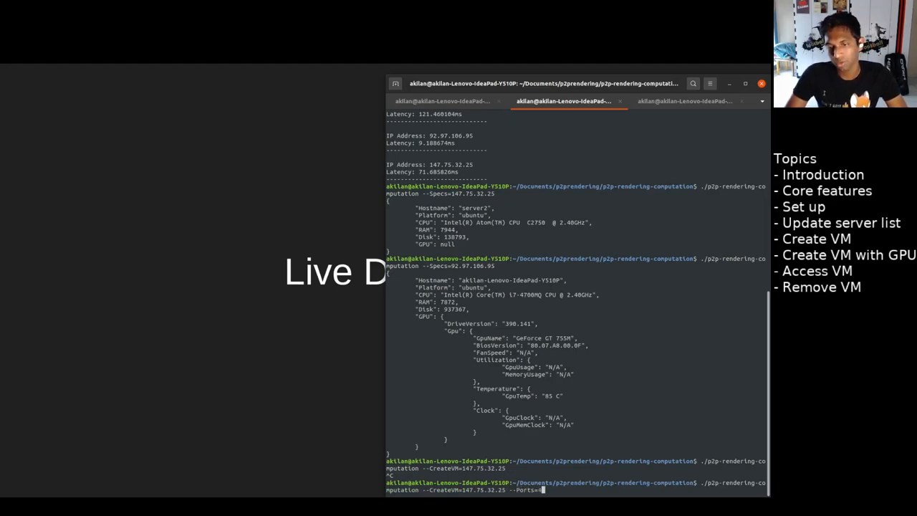
{"action": "type", "text": "4"}
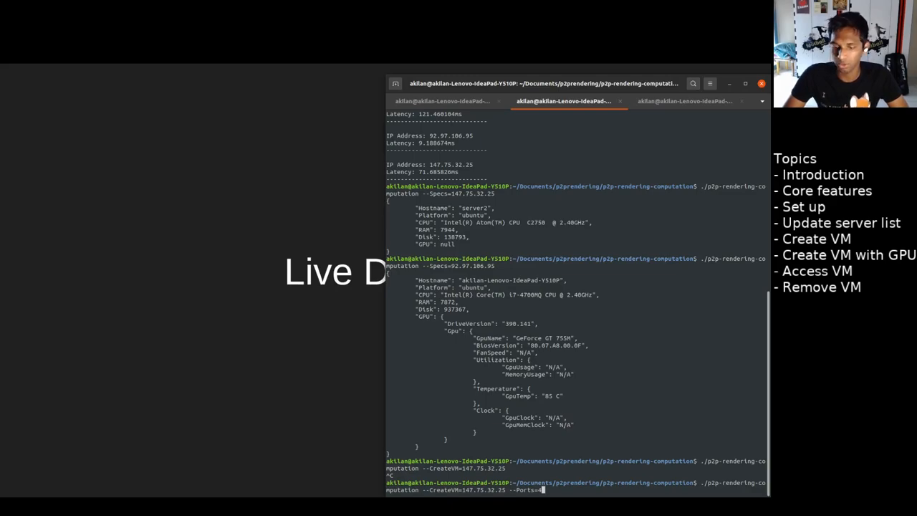
{"action": "type", "text": "4"}
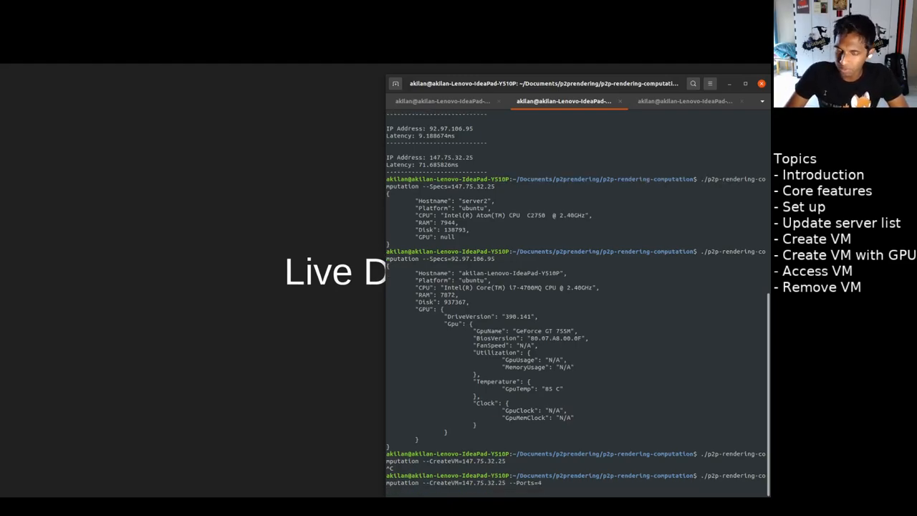
{"action": "scroll", "scroll_direction": "down", "scroll_amount": 3}
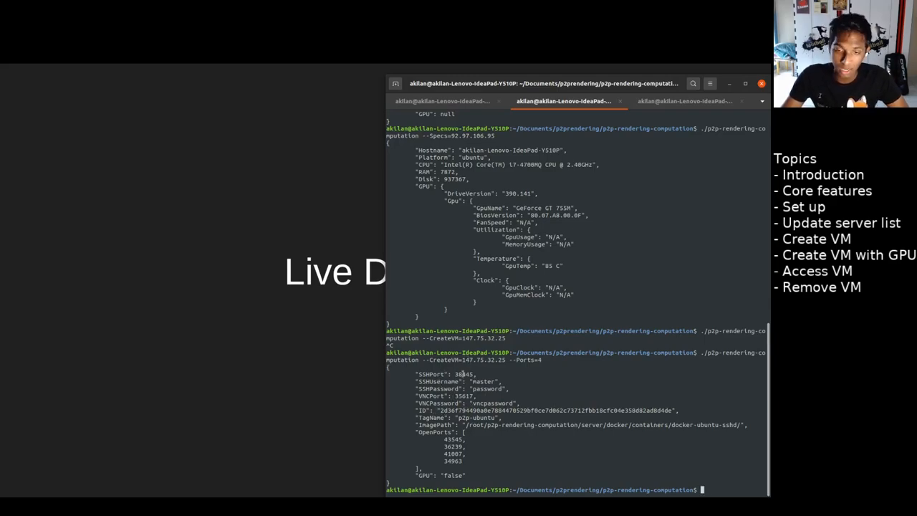
{"action": "double_click", "coordinate": [463, 395]}
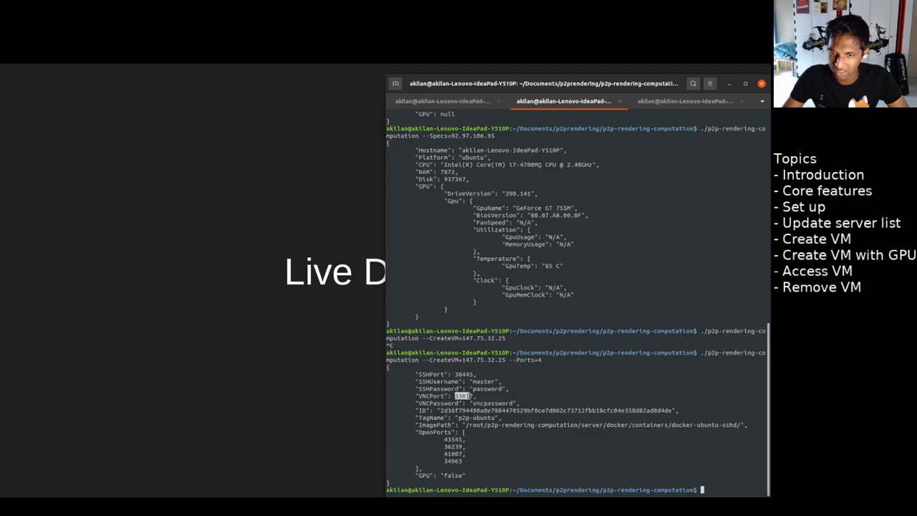
{"action": "mouse_move", "coordinate": [520, 346]}
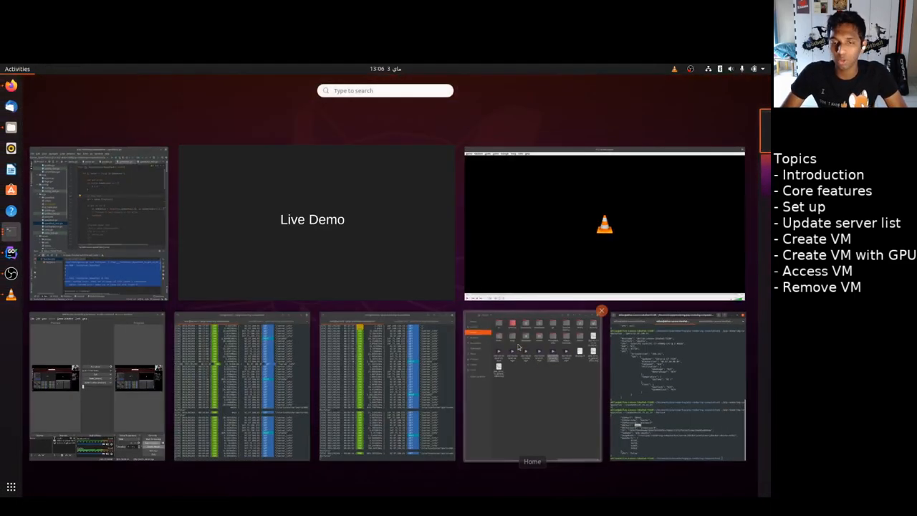
Switch to Firefox from Activities and start a blank new tab.
{"action": "type", "text": "\\"}
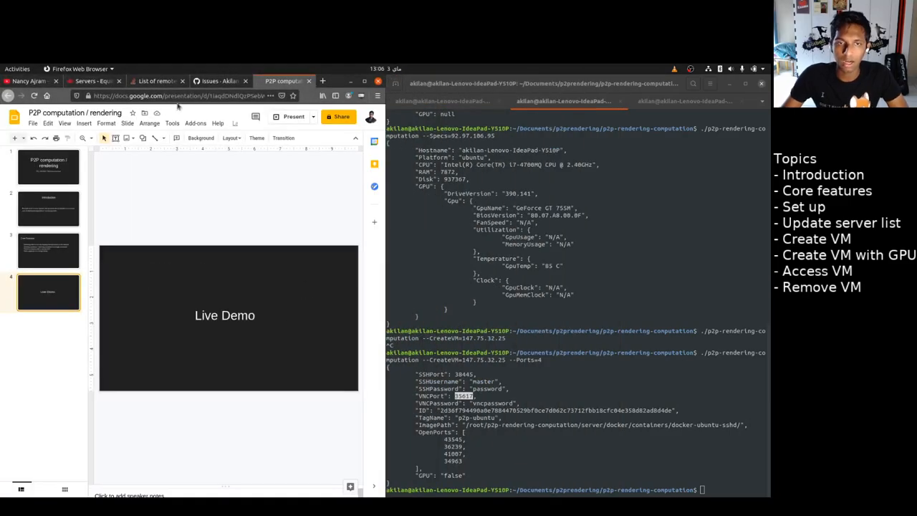
{"action": "left_click", "coordinate": [322, 80]}
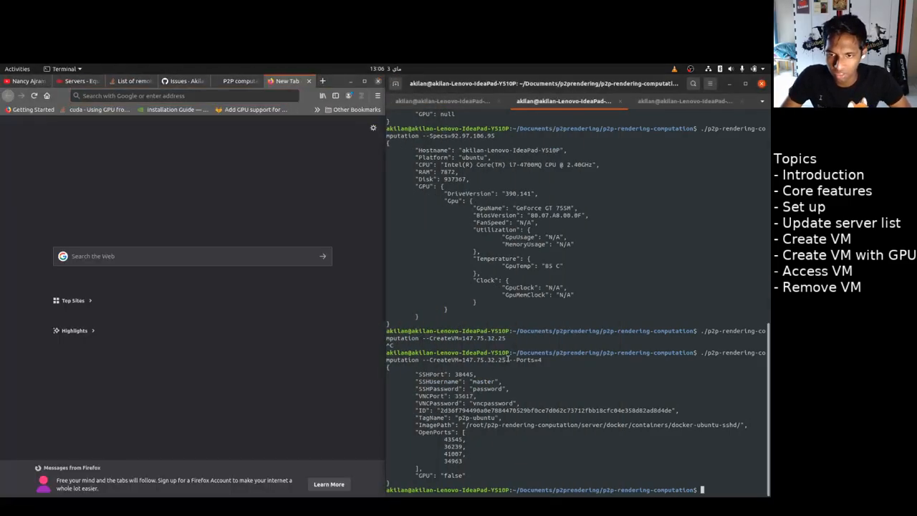
Open noVNC at 147.75.32.25:35617 and log in with the VM's VNC password.
{"action": "double_click", "coordinate": [484, 360]}
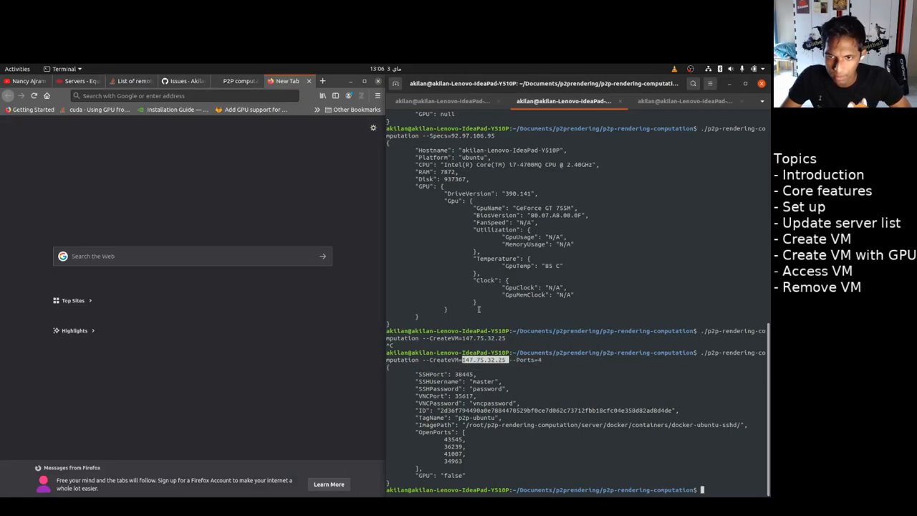
{"action": "type", "text": "147.75.32.25/"}
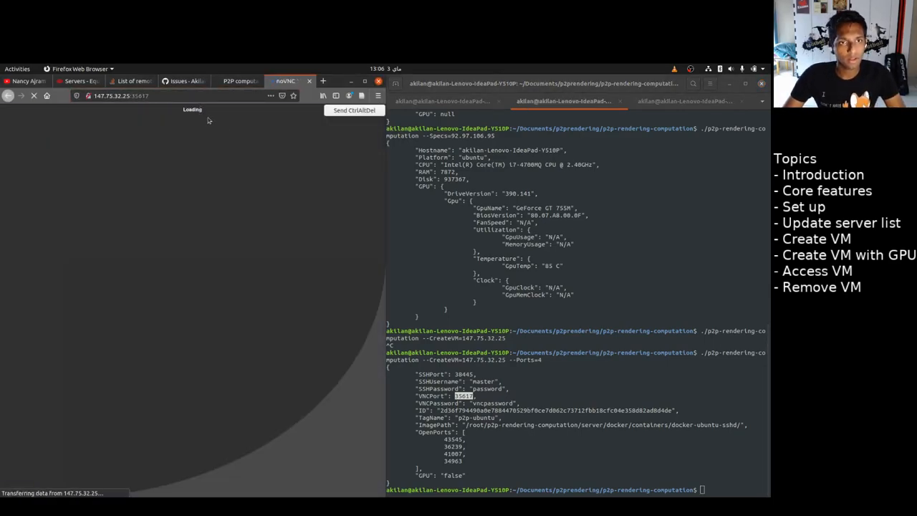
{"action": "left_click", "coordinate": [215, 111]}
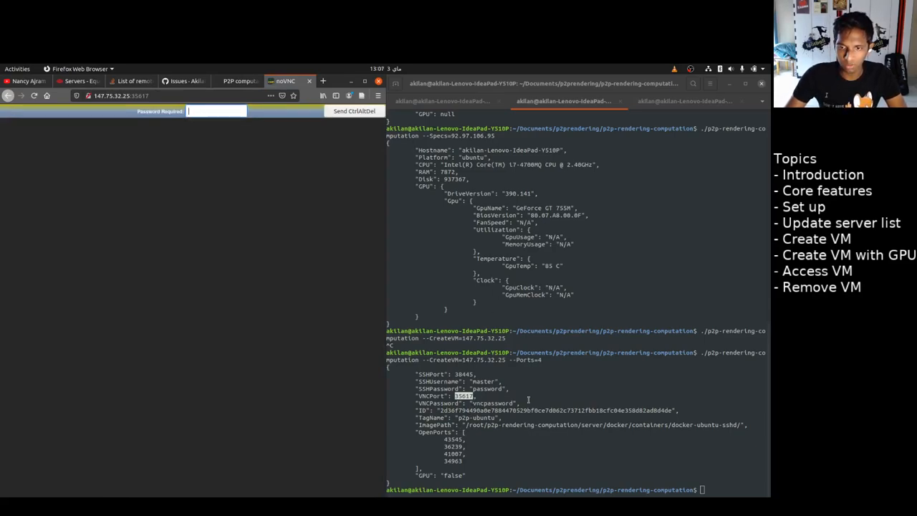
{"action": "double_click", "coordinate": [493, 403]}
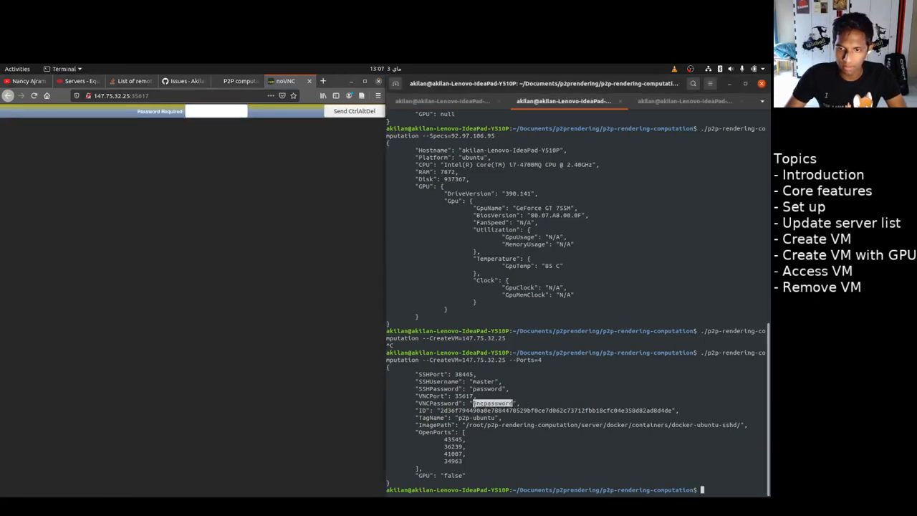
{"action": "left_click", "coordinate": [215, 111]}
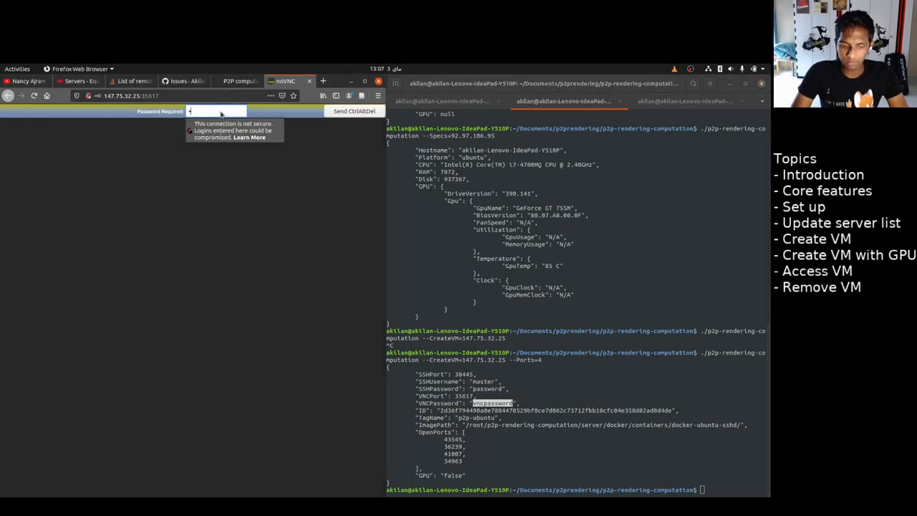
{"action": "type", "text": "password"}
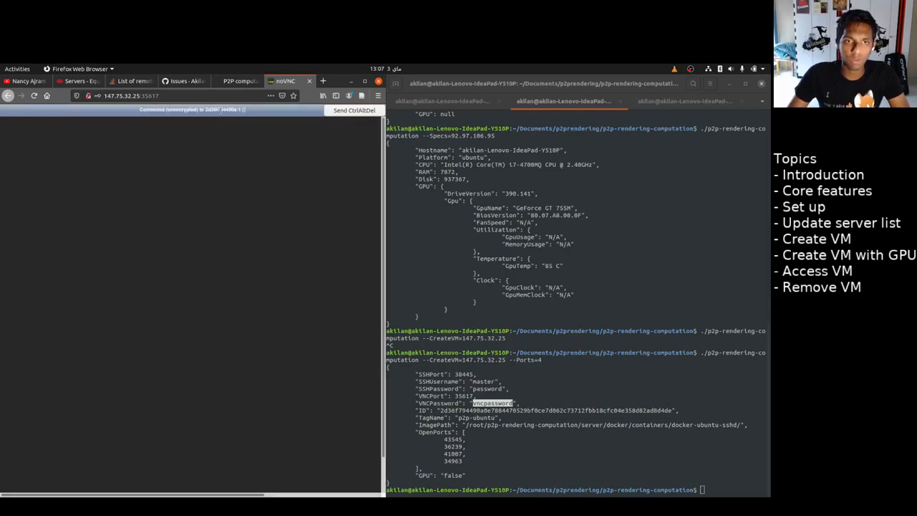
Launch a terminal from the remote desktop's applications menu and center its window.
{"action": "left_click", "coordinate": [24, 122]}
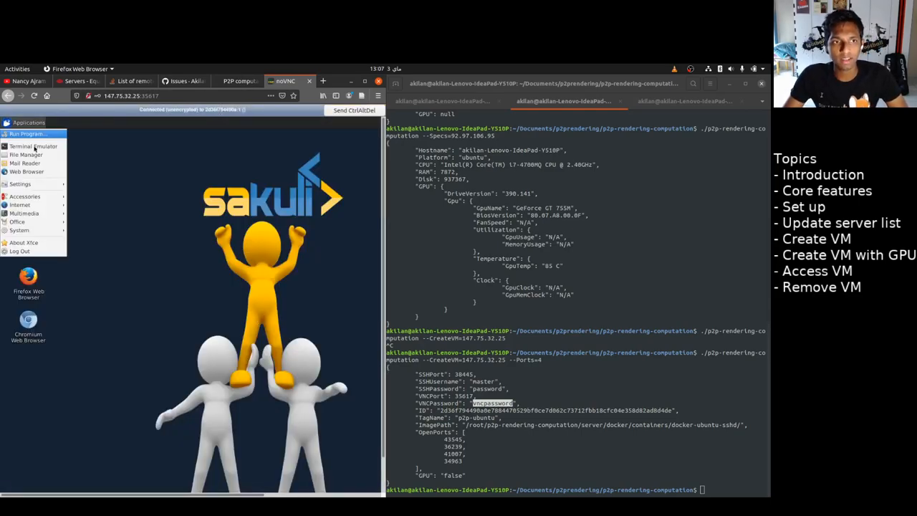
{"action": "left_click", "coordinate": [33, 146]}
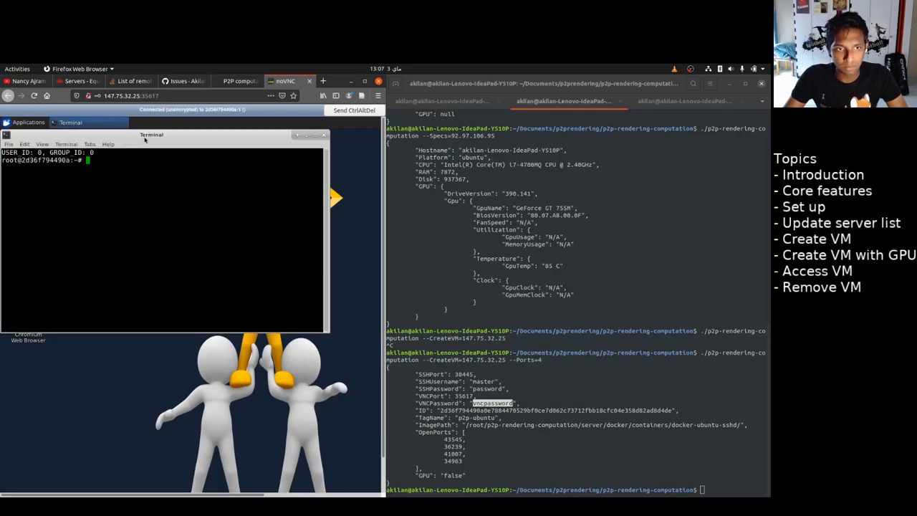
{"action": "left_click_drag", "start_coordinate": [151, 135], "coordinate": [196, 179]}
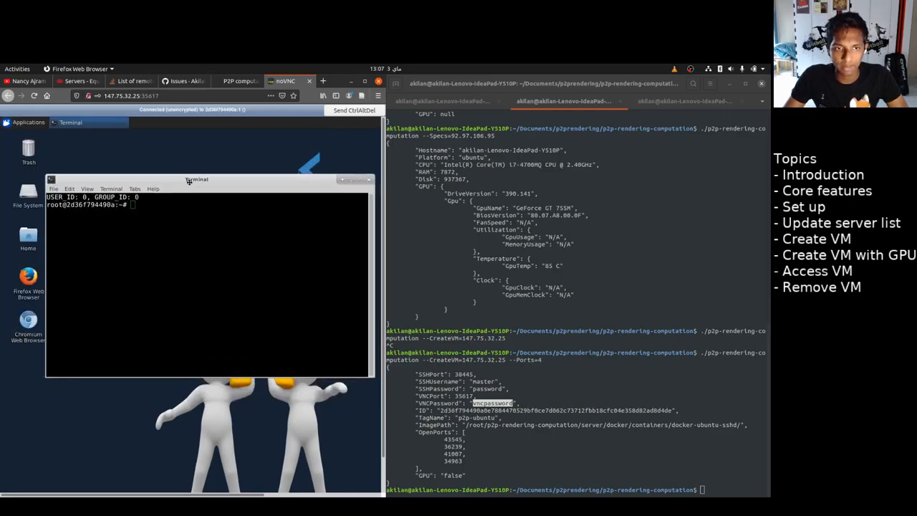
List the VM's home folder and type an nvidia command in the remote terminal.
{"action": "type", "text": "ls"}
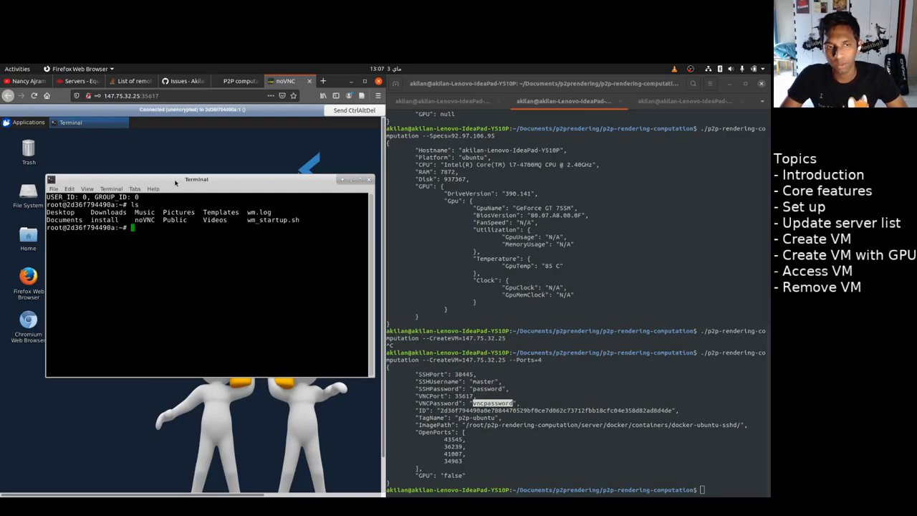
{"action": "type", "text": "nivid"}
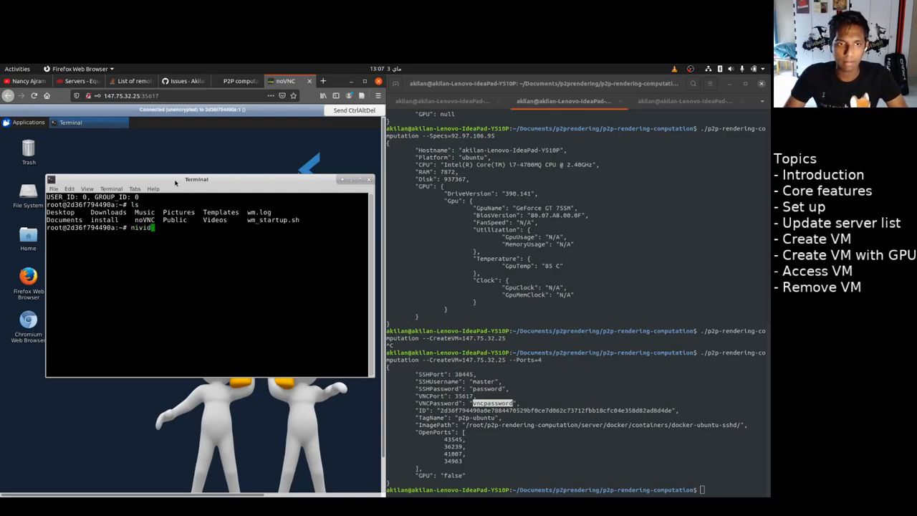
{"action": "key", "text": "BackSpace"}
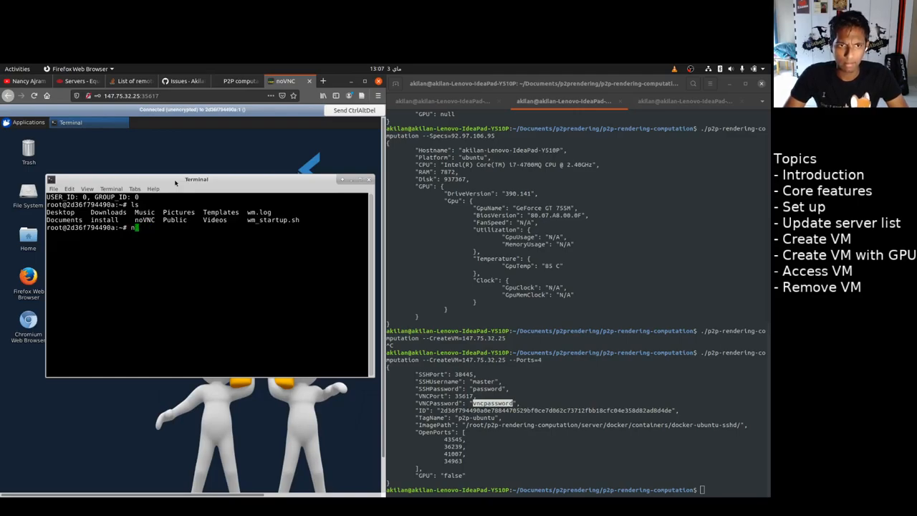
{"action": "type", "text": "nvidia"}
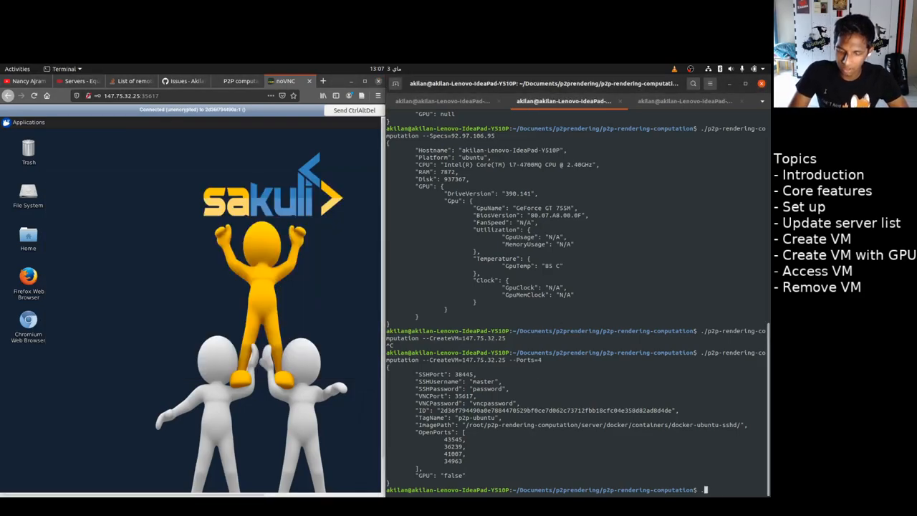
Run p2p-rendering-computation --CreateVM=0.0.0.0 --Ports=5 --GPU to get VNC port 44365.
{"action": "type", "text": "./p2p-rendering-computation"}
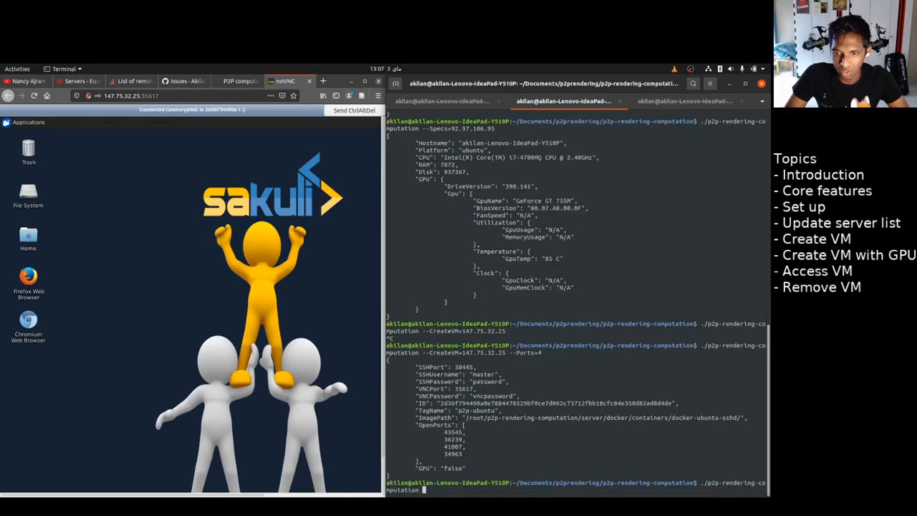
{"action": "type", "text": "--Create"}
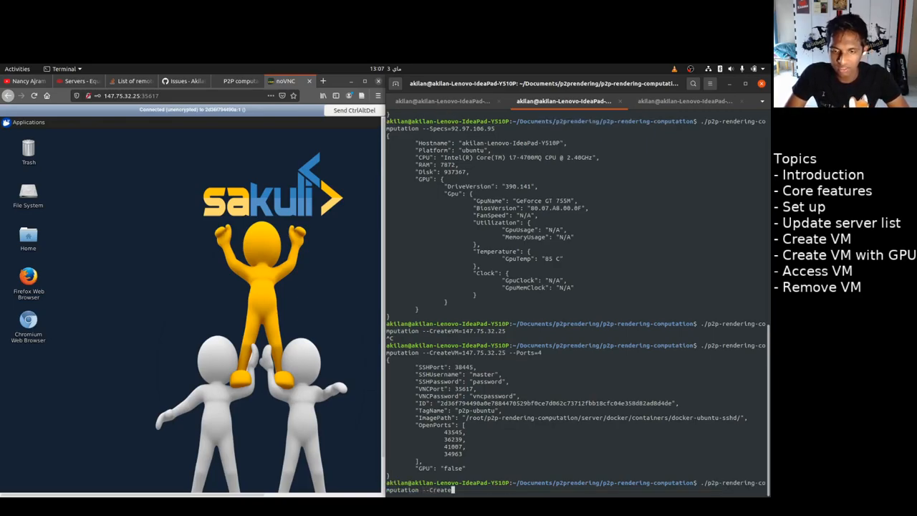
{"action": "type", "text": "VM="}
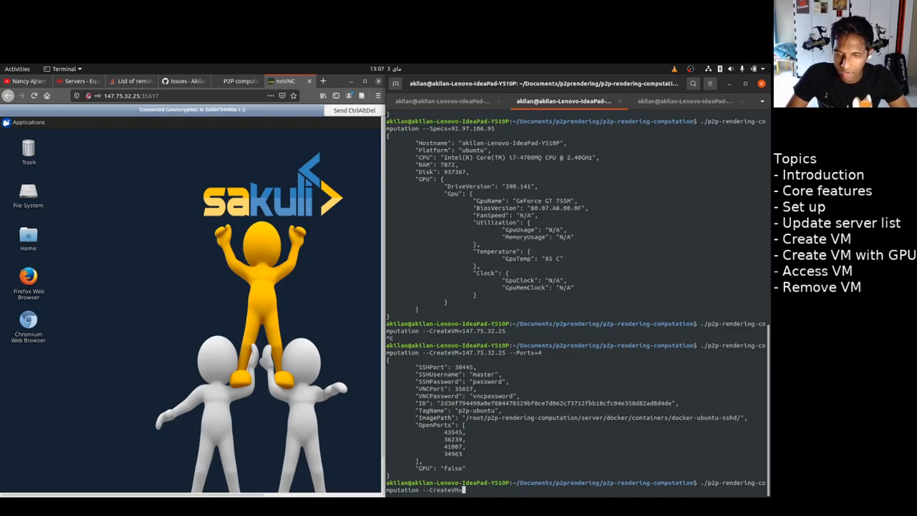
{"action": "type", "text": "0.0.0.0"}
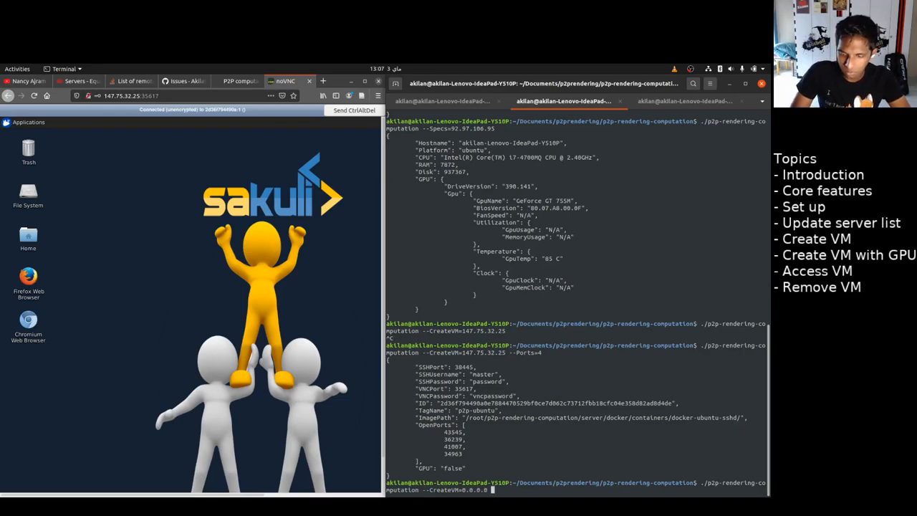
{"action": "type", "text": "--Port"}
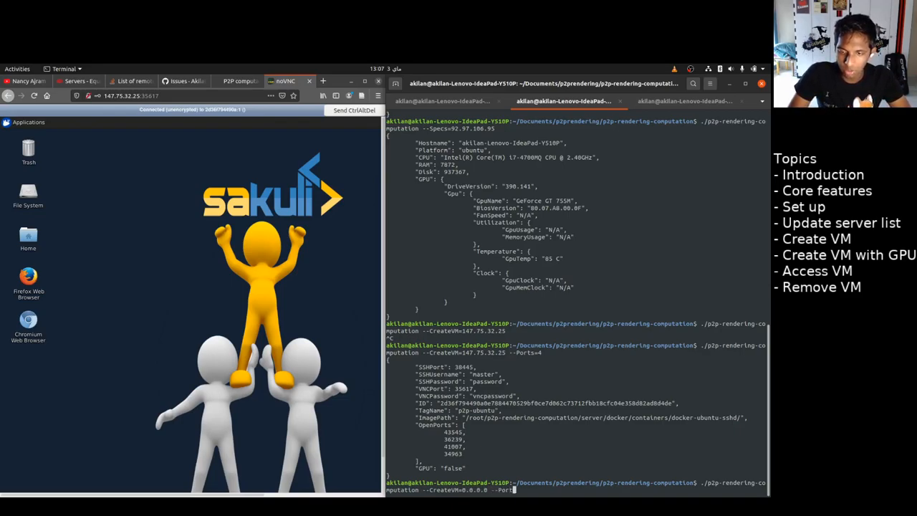
{"action": "type", "text": "5"}
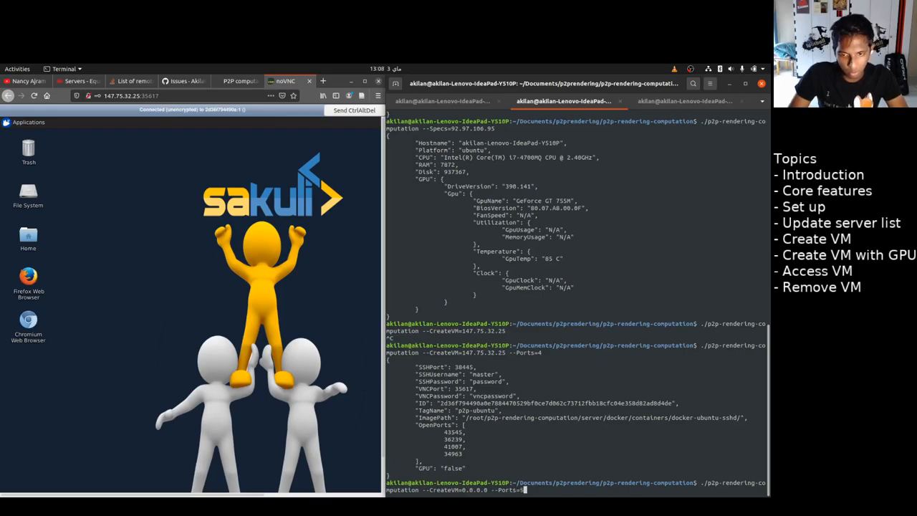
{"action": "type", "text": "5"}
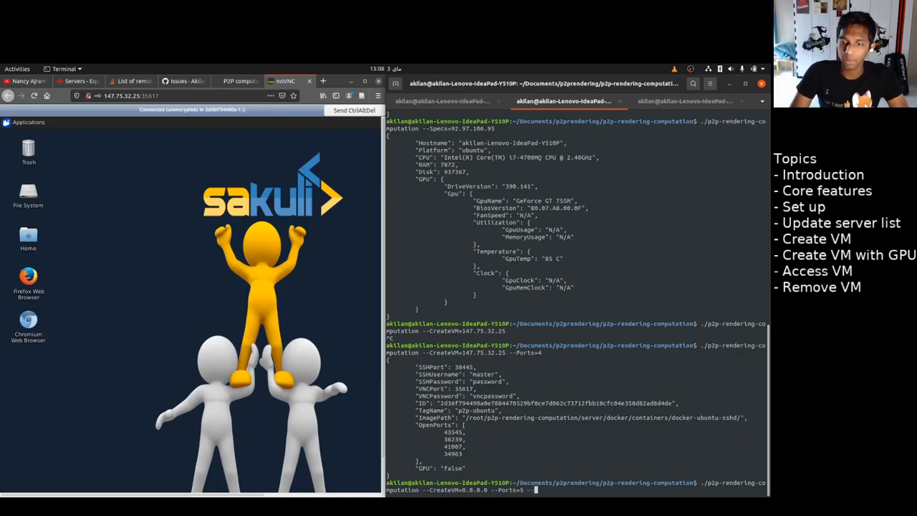
{"action": "type", "text": "--GPU"}
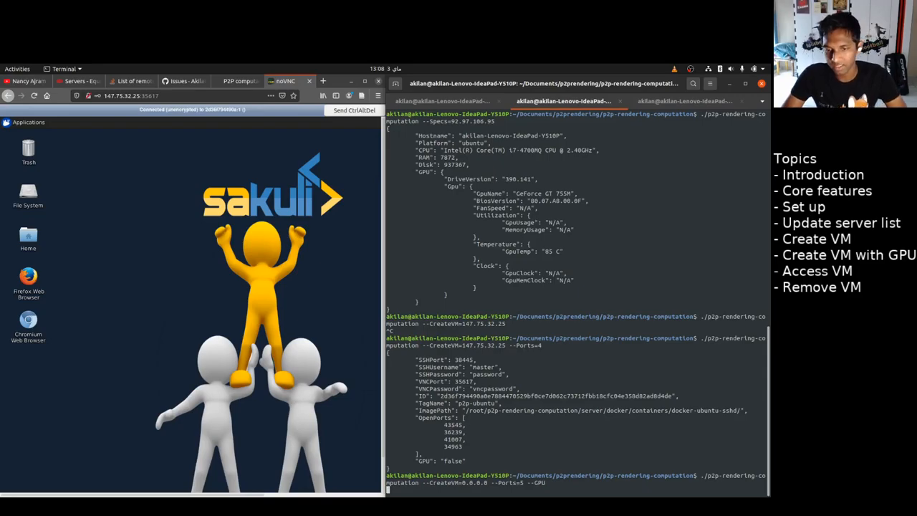
{"action": "key", "text": "Return"}
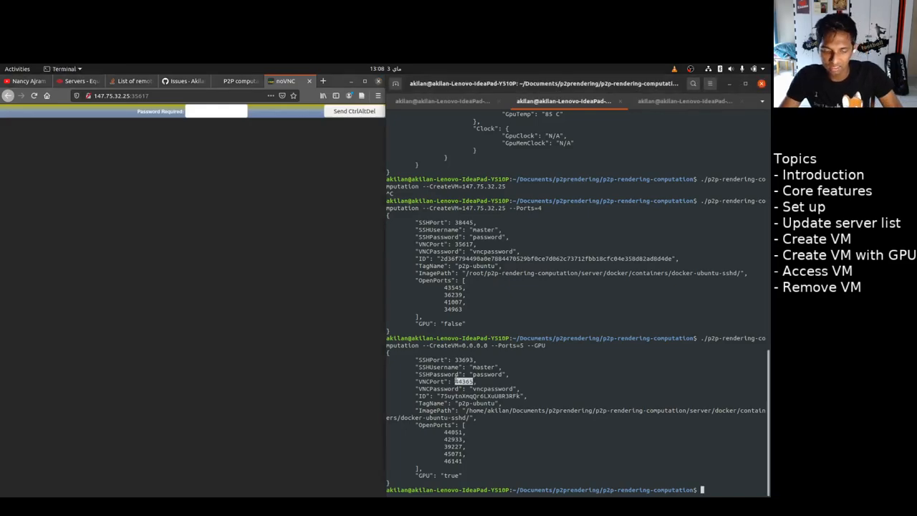
Log into the GPU VM's noVNC desktop at 0.0.0.0 with the password and run nvidia-smi.
{"action": "left_click", "coordinate": [186, 95]}
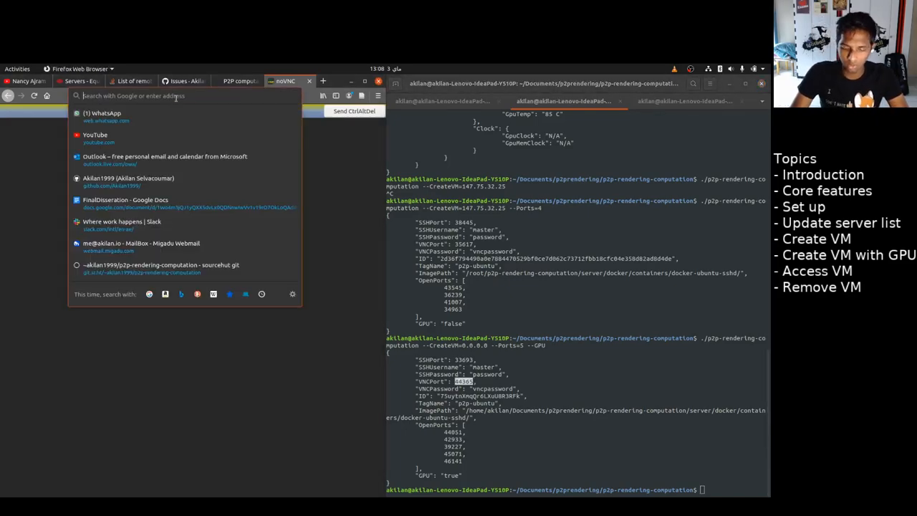
{"action": "type", "text": "0.0.0.0:8088/"}
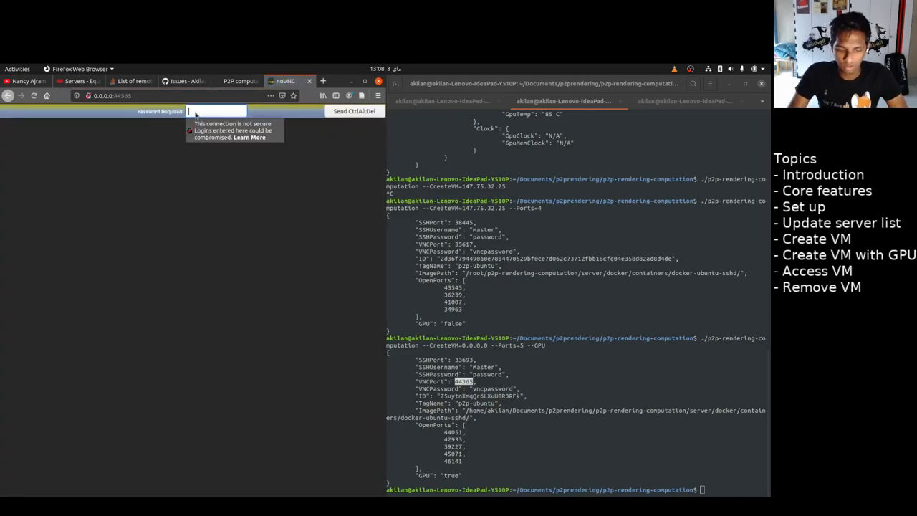
{"action": "type", "text": "password"}
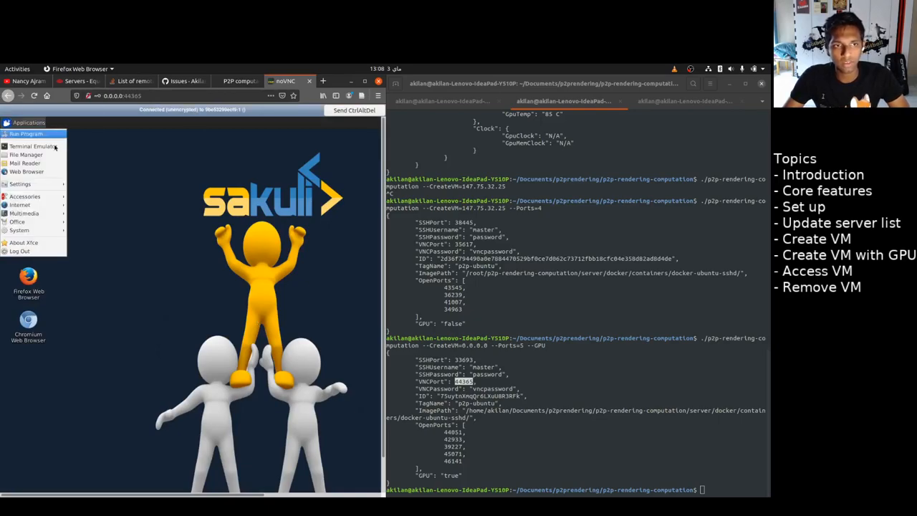
{"action": "left_click", "coordinate": [244, 178]}
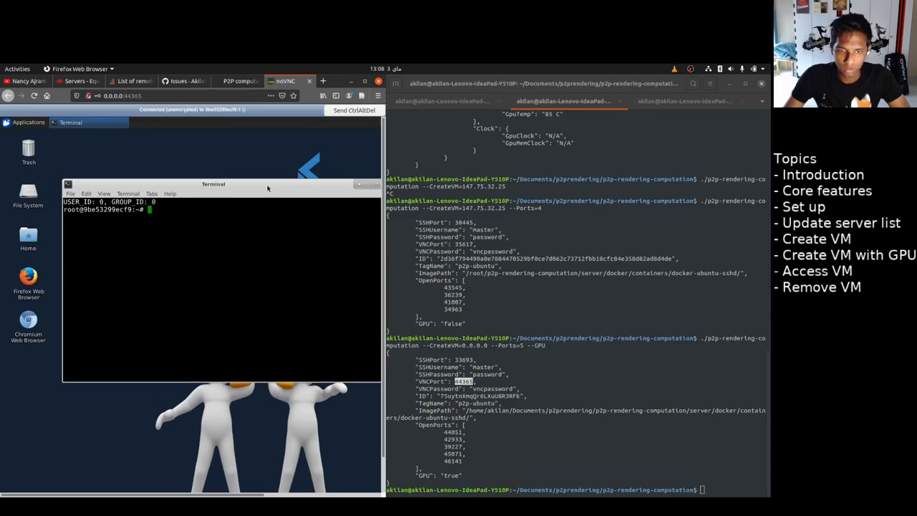
{"action": "type", "text": "nvidia-smi"}
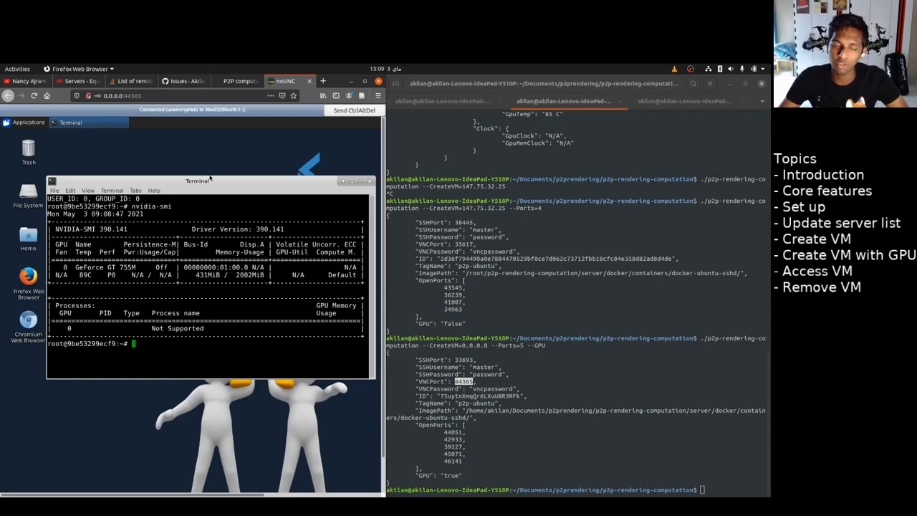
{"action": "mouse_move", "coordinate": [215, 183]}
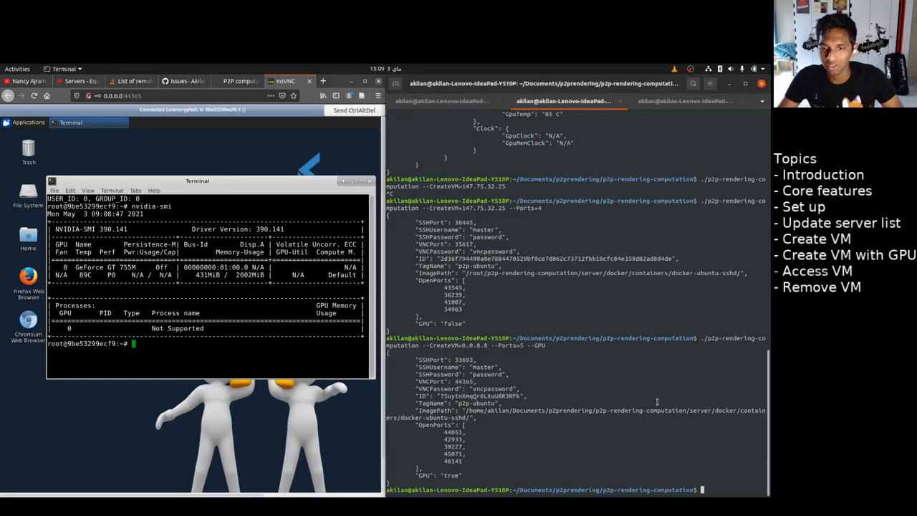
Enter ./p2p-rendering-computation --RemoveVM=0.0.0.0 --ID= with the ID still blank.
{"action": "type", "text": "./"}
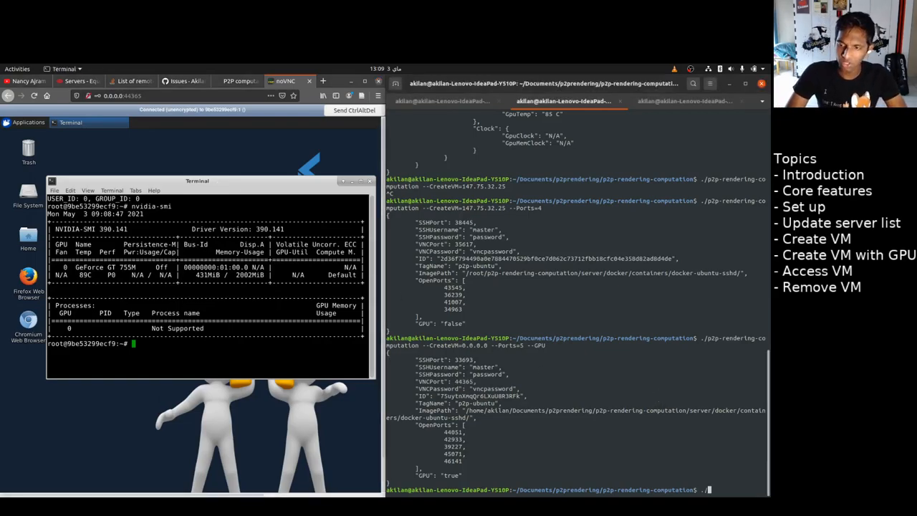
{"action": "type", "text": "p2p-rendering-computation --r"}
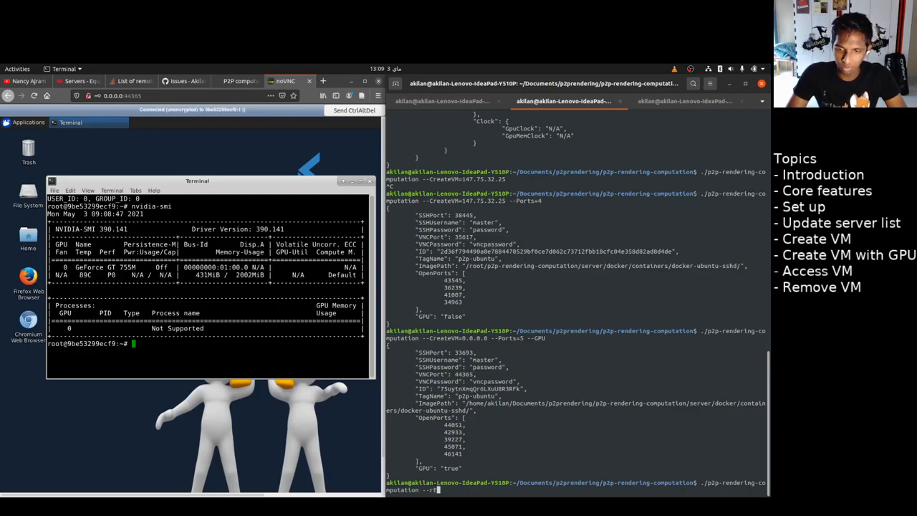
{"action": "type", "text": "Remov"}
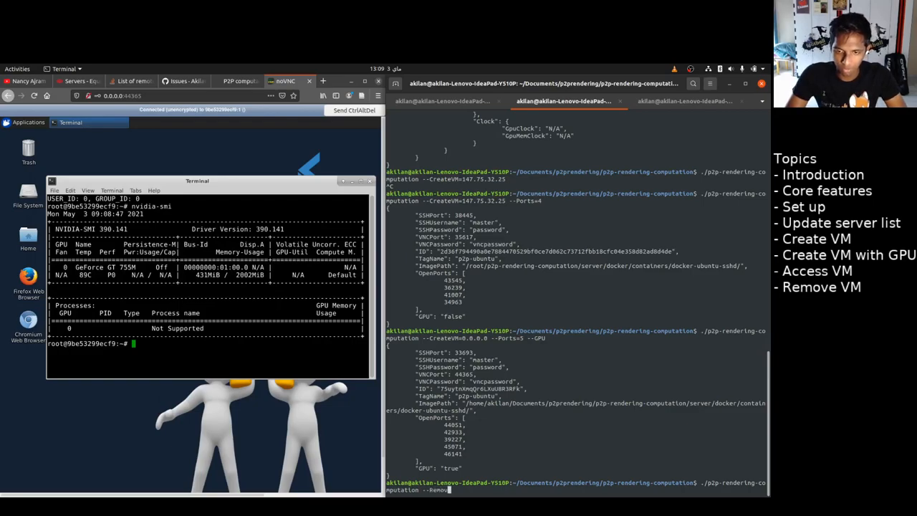
{"action": "type", "text": "VM=0.0.0.0"}
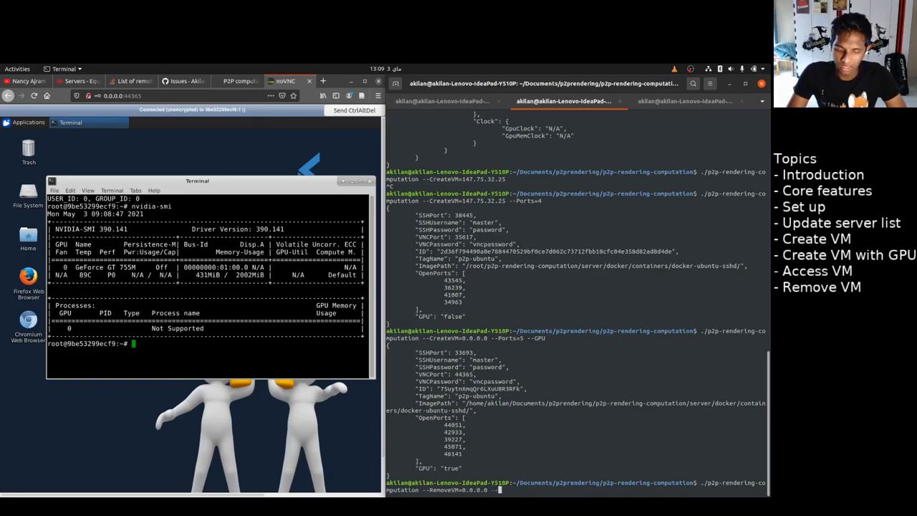
{"action": "type", "text": "--ID="}
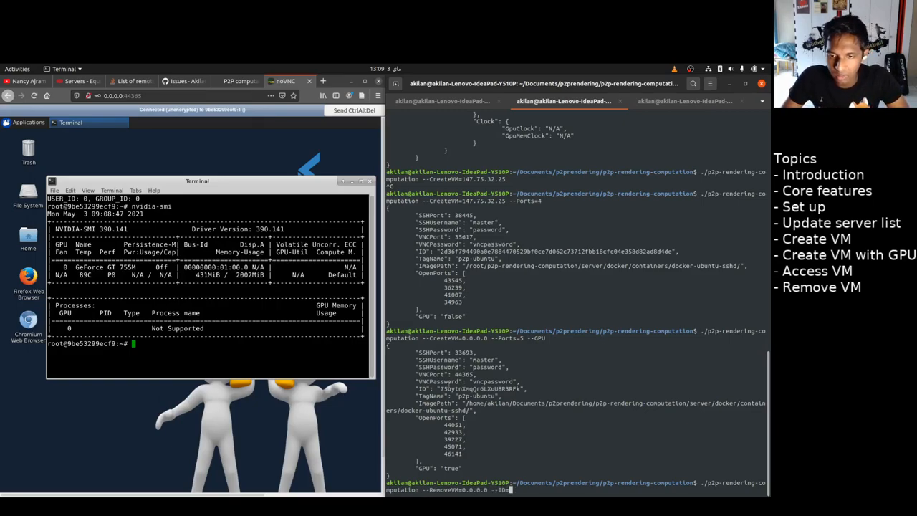